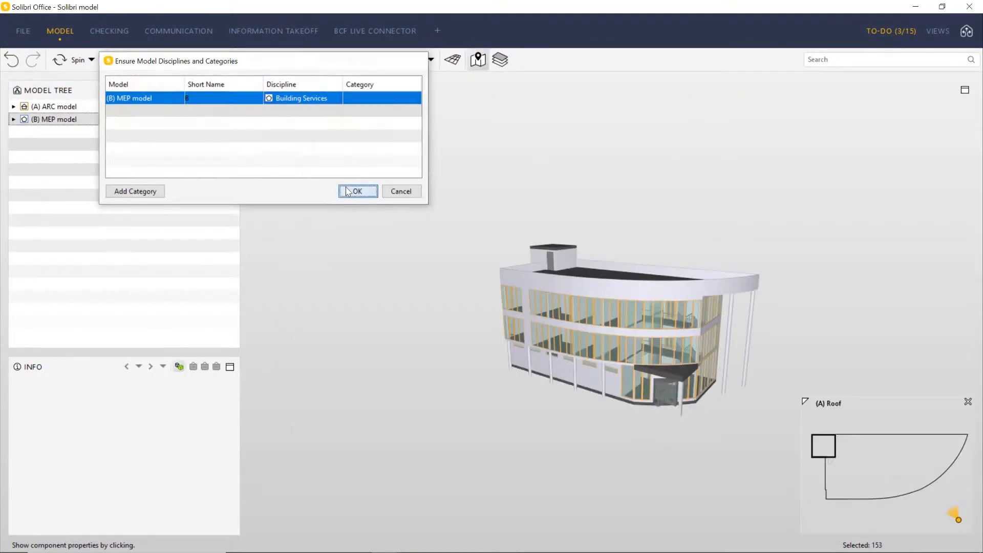
- Confirm the MEP model's Building Services discipline, browse Window components, and change interaction mode
{"action": "left_click", "coordinate": [356, 191]}
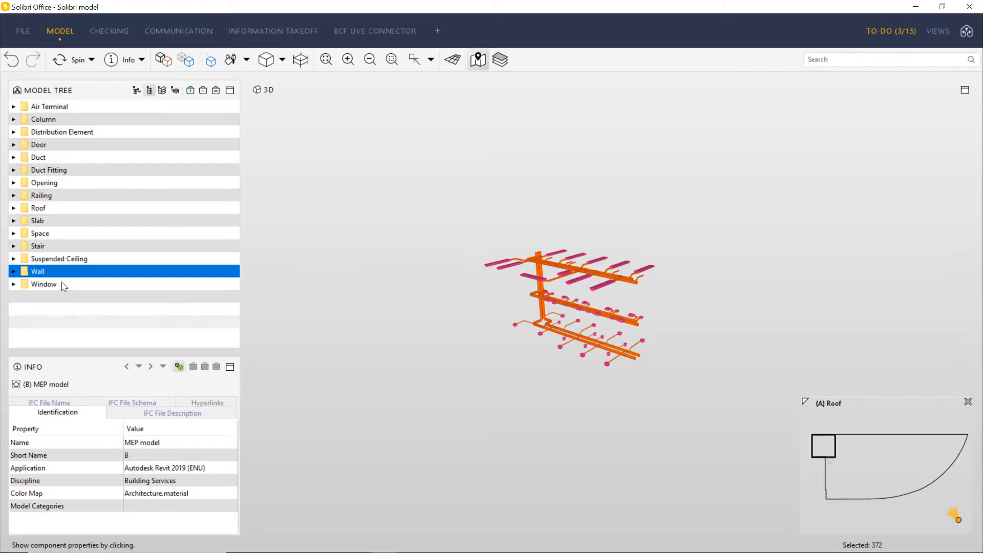
{"action": "left_click", "coordinate": [44, 285]}
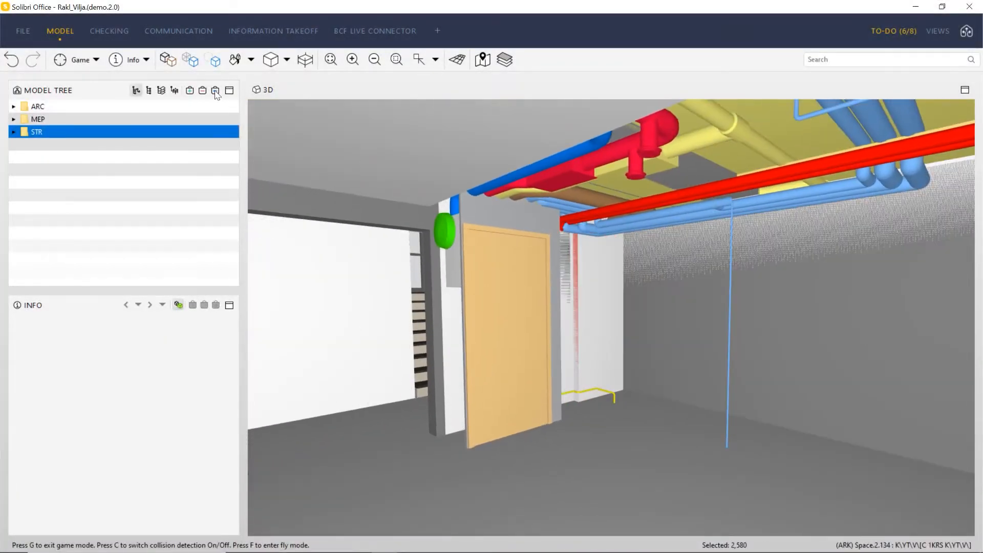
{"action": "left_click", "coordinate": [37, 120]}
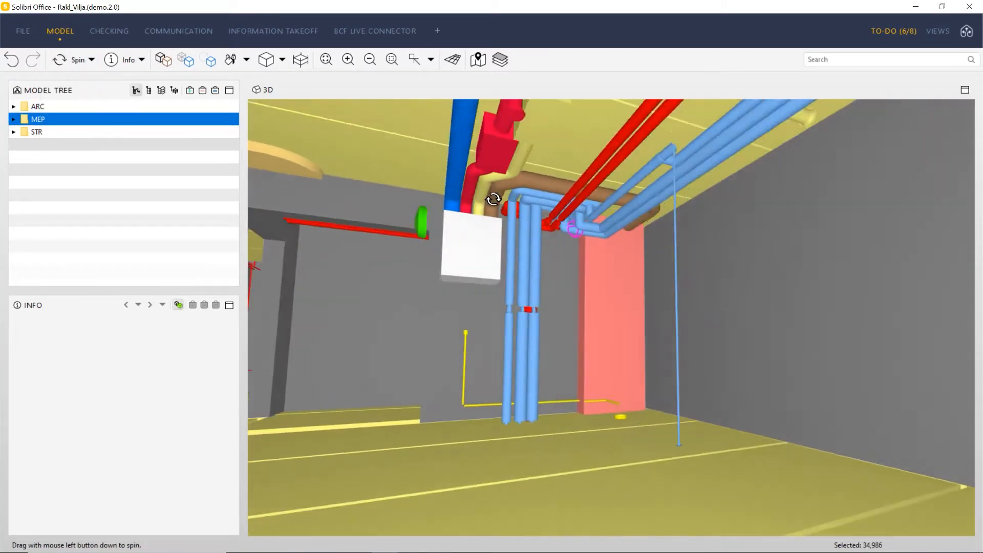
{"action": "left_click", "coordinate": [142, 61]}
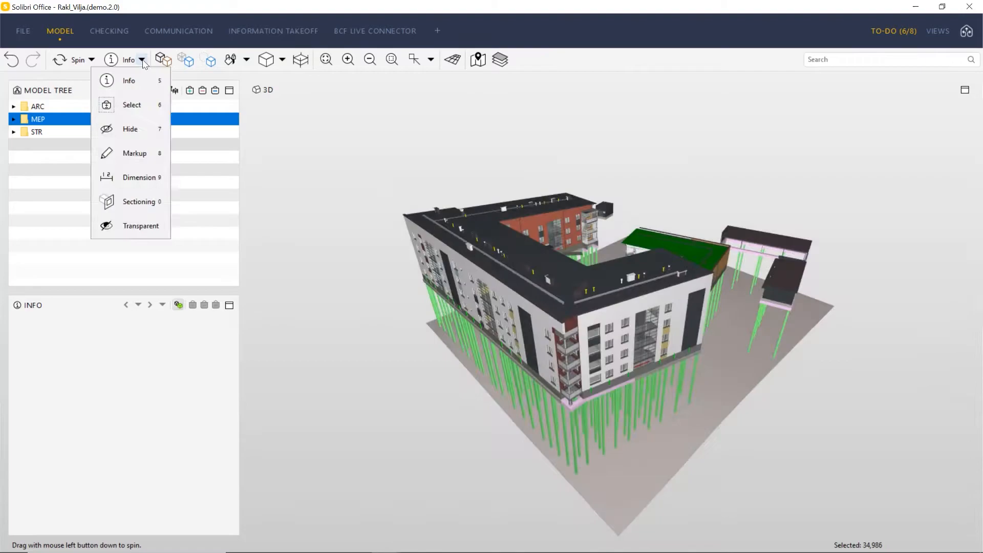
{"action": "left_click", "coordinate": [138, 202]}
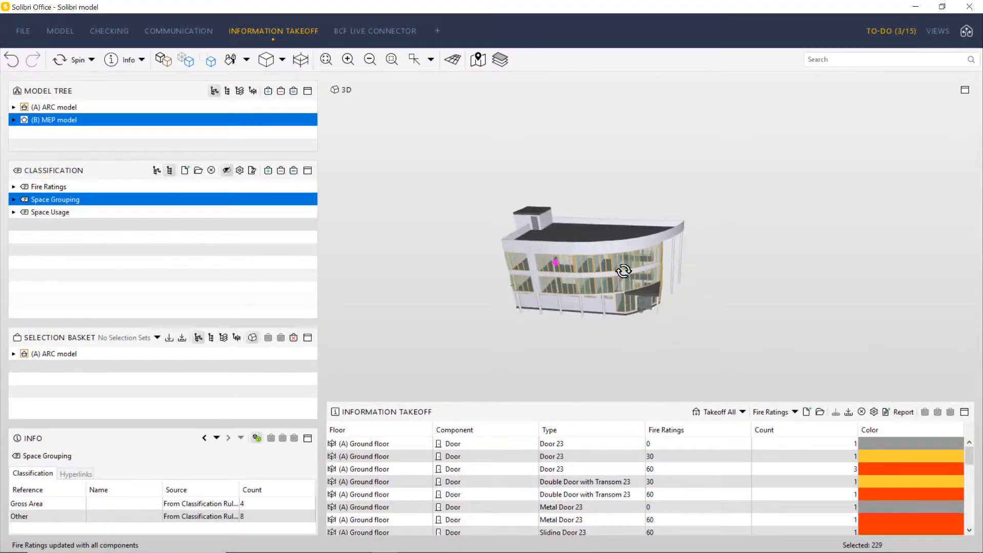
- Colour the model by Fire Ratings, isolate ratings 0 and 60, and review classification settings
{"action": "left_click", "coordinate": [48, 187]}
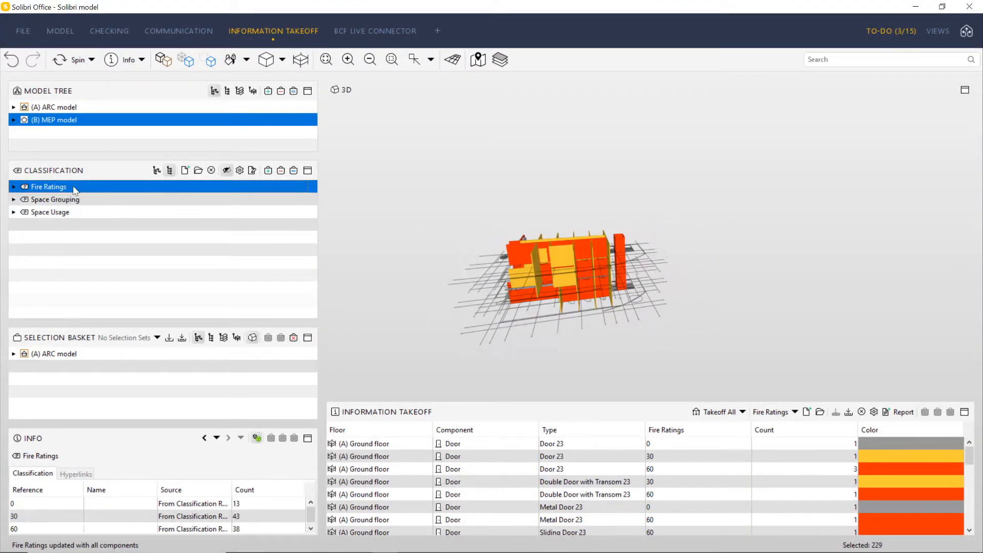
{"action": "left_click", "coordinate": [14, 186]}
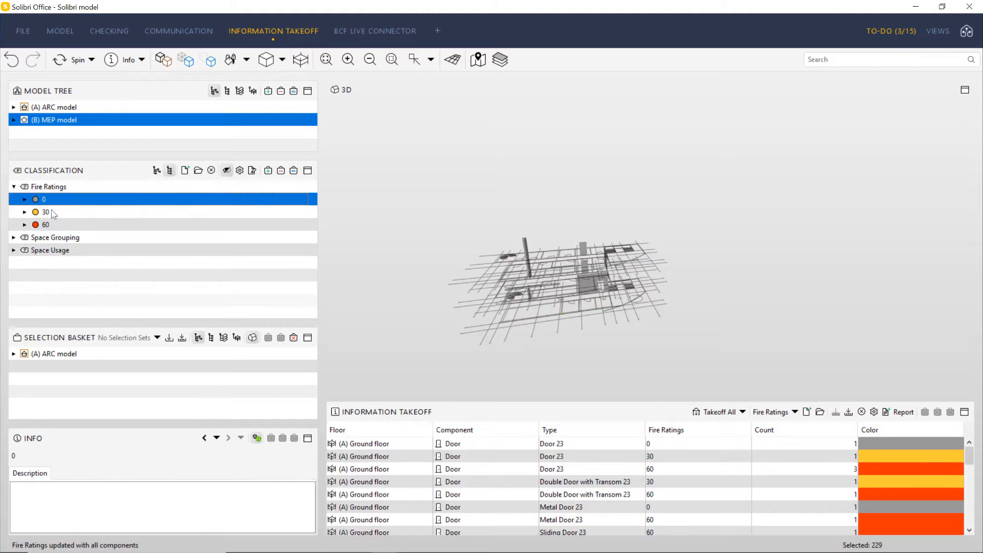
{"action": "left_click", "coordinate": [45, 225]}
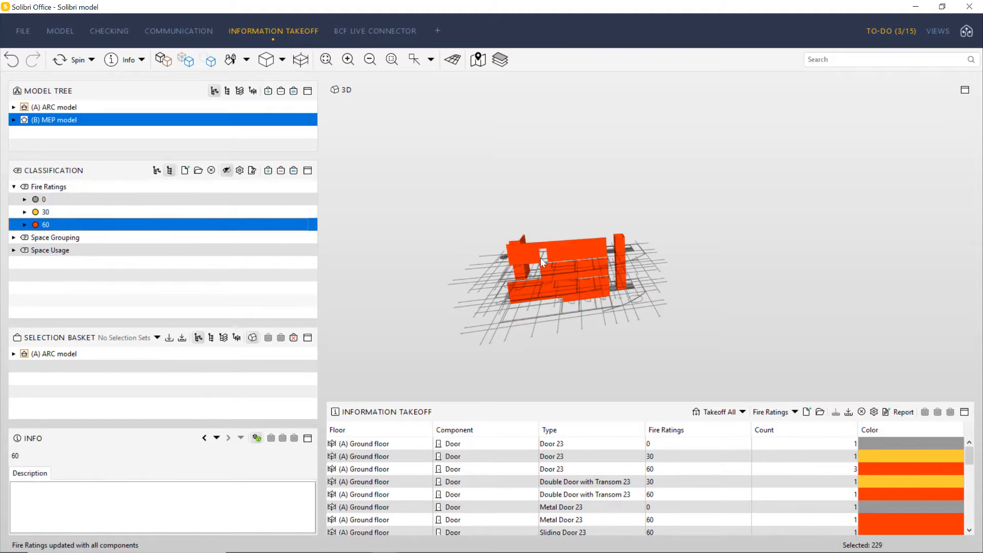
{"action": "left_click", "coordinate": [49, 186]}
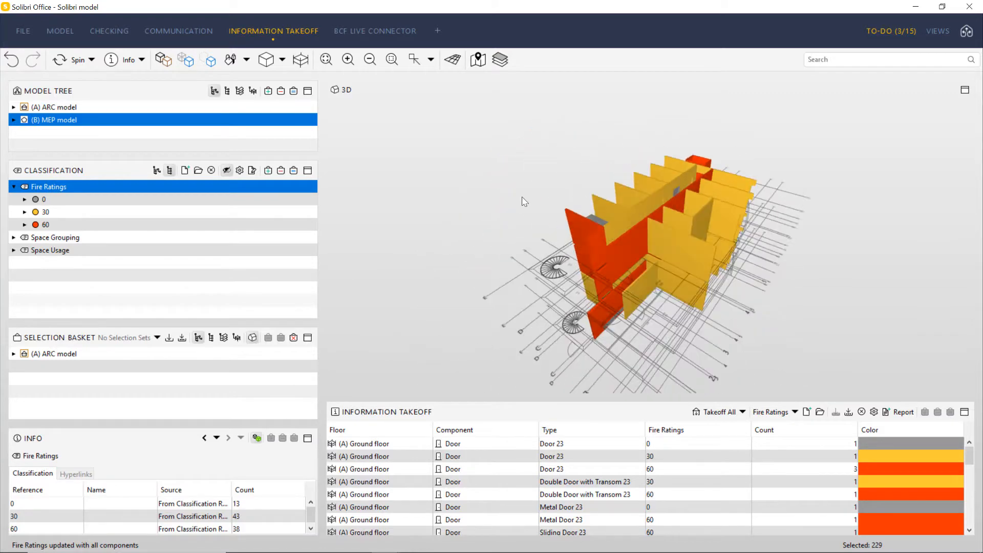
{"action": "left_click", "coordinate": [240, 170]}
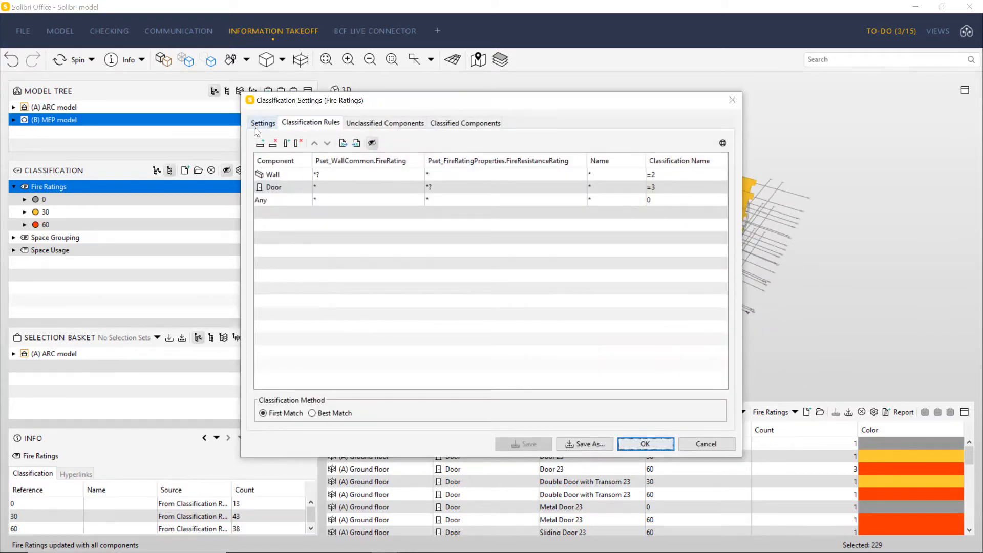
{"action": "left_click", "coordinate": [263, 123]}
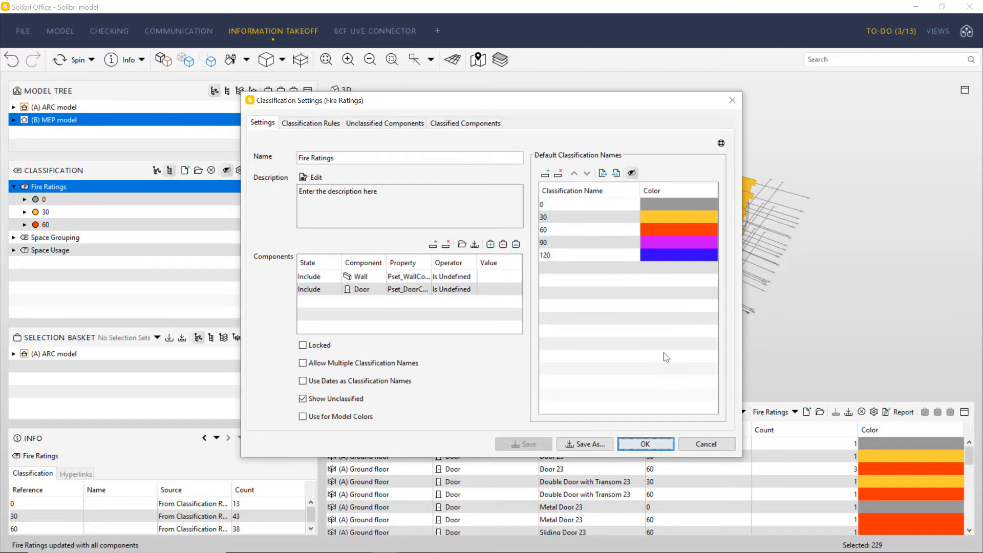
{"action": "left_click", "coordinate": [645, 444]}
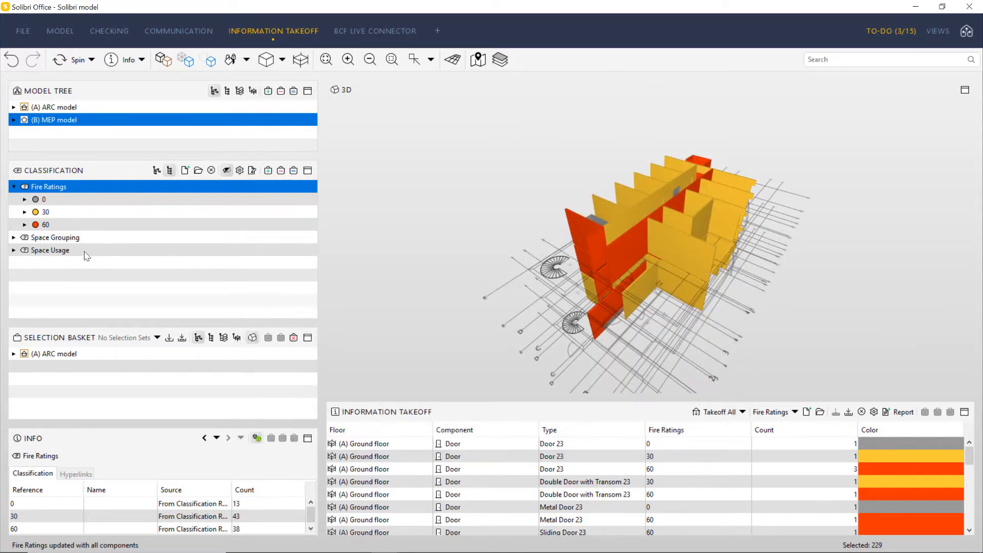
- Colour spaces by Space Usage, isolating the Circulation and Elevator spaces
{"action": "left_click", "coordinate": [49, 250]}
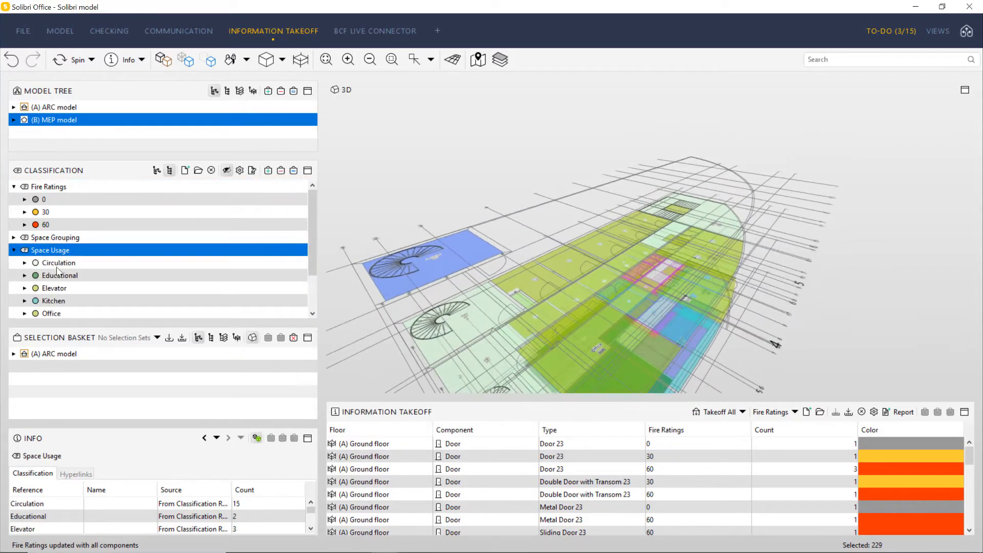
{"action": "left_click", "coordinate": [58, 262]}
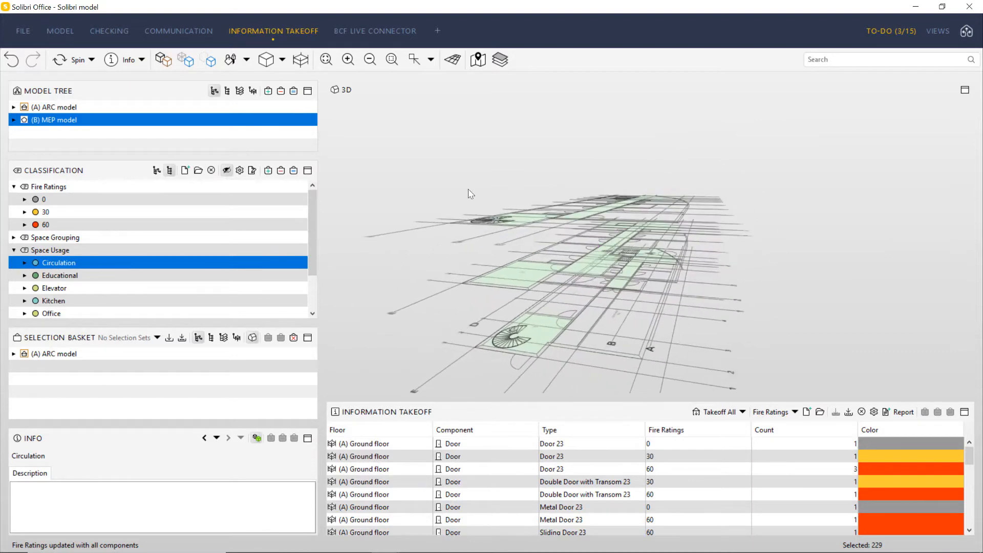
{"action": "left_click", "coordinate": [55, 287]}
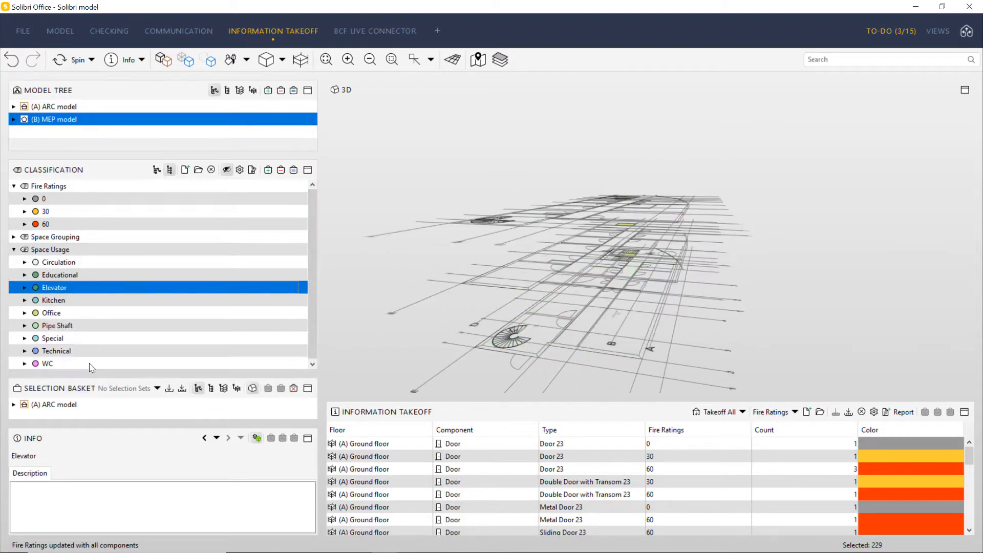
{"action": "left_click", "coordinate": [50, 249]}
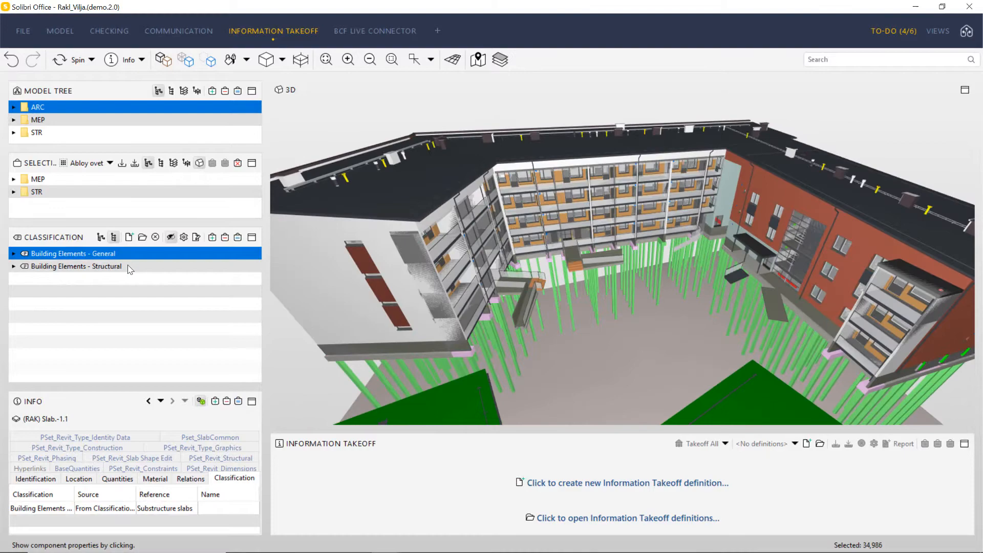
- Expand Building Elements - General and show only the Coverings, then Interior Doors components
{"action": "left_click", "coordinate": [75, 266]}
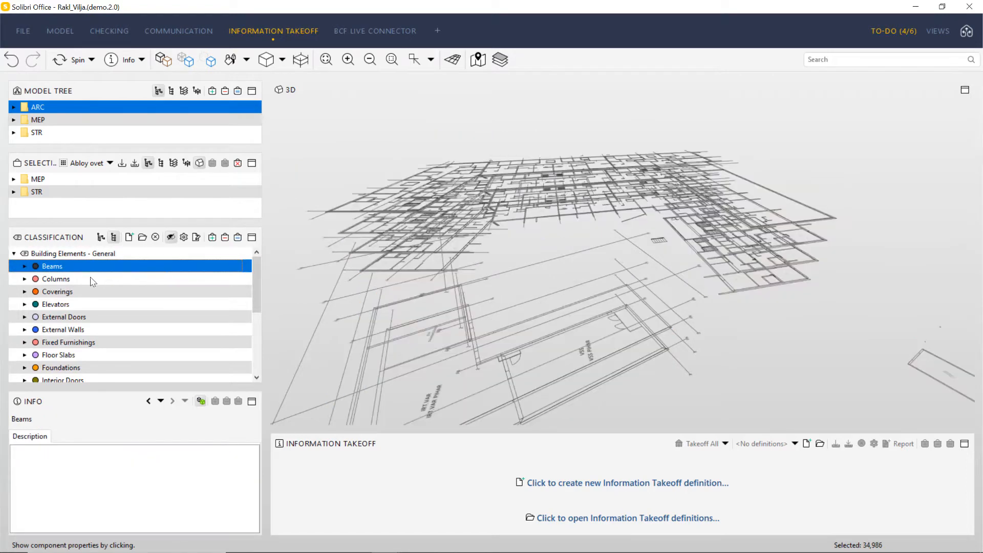
{"action": "left_click", "coordinate": [57, 291]}
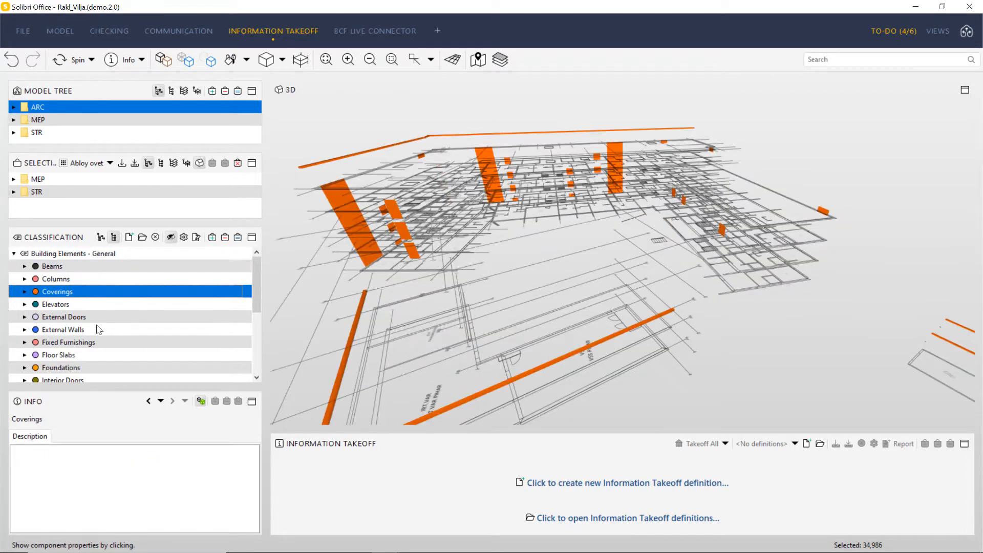
{"action": "left_click", "coordinate": [63, 329]}
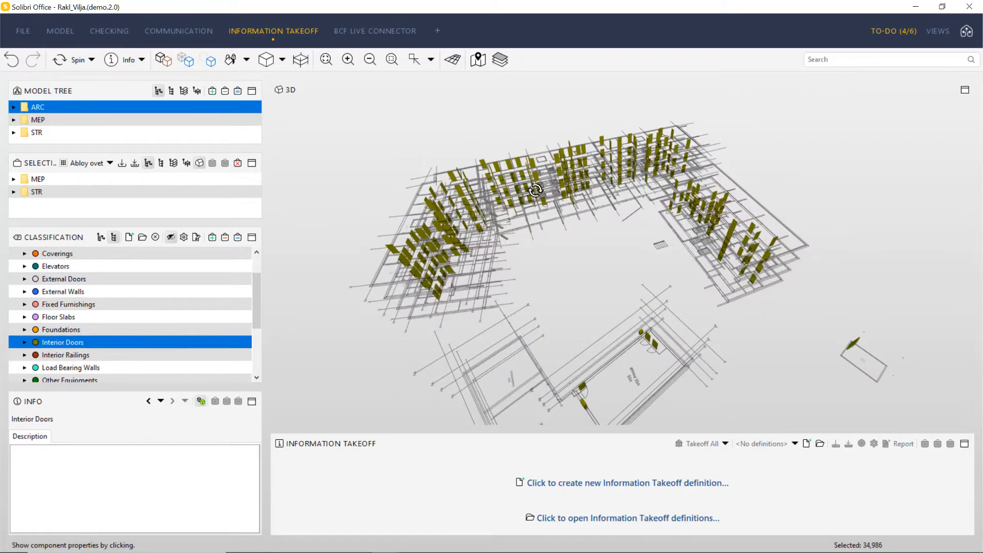
{"action": "left_click", "coordinate": [71, 330]}
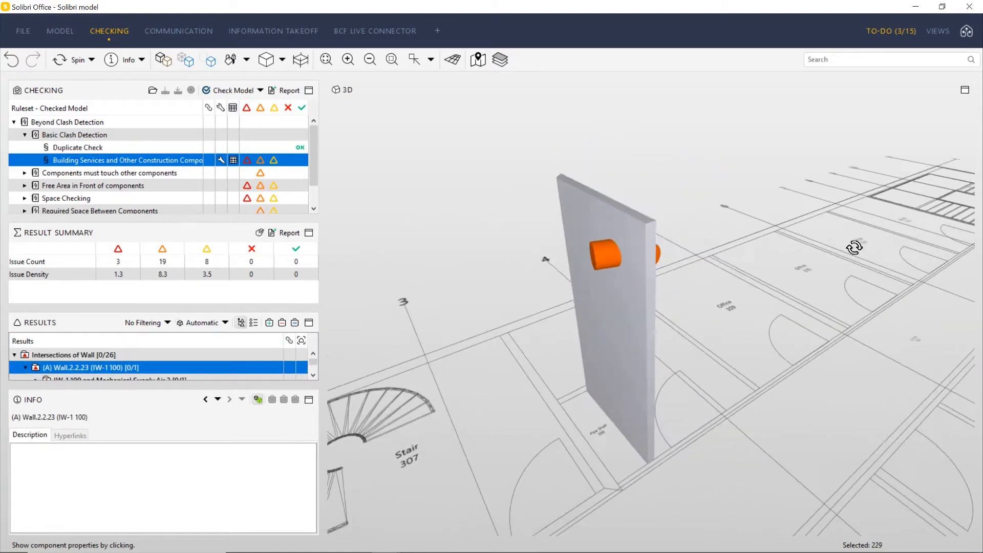
- Open Components Above Columns results and expand the C-4 D200 column issue details
{"action": "left_click", "coordinate": [221, 160]}
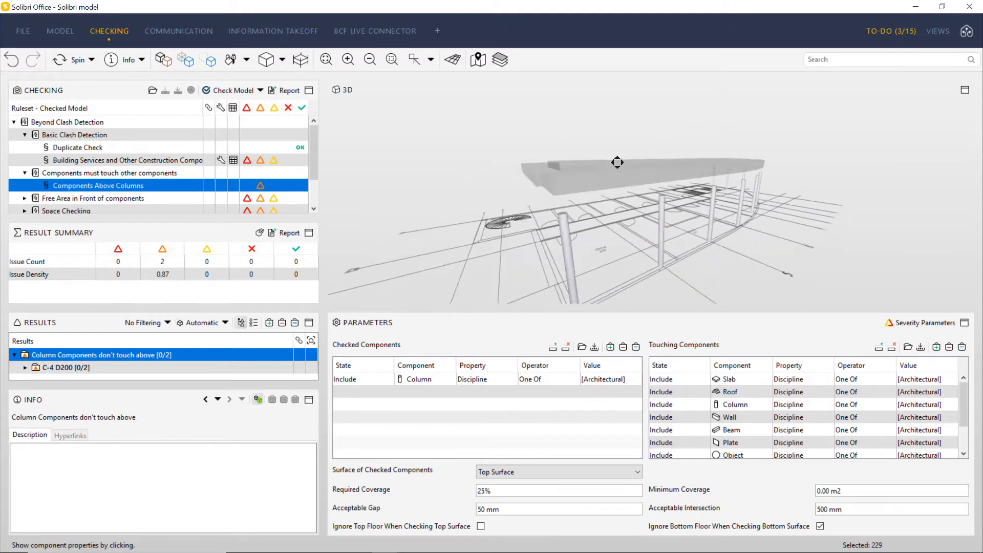
{"action": "left_click", "coordinate": [65, 368]}
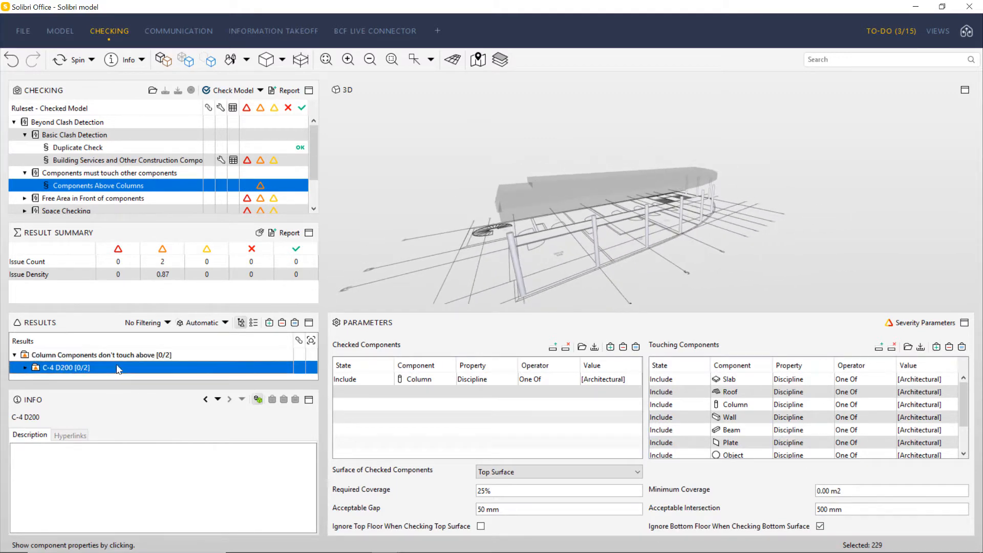
{"action": "left_click", "coordinate": [36, 374]}
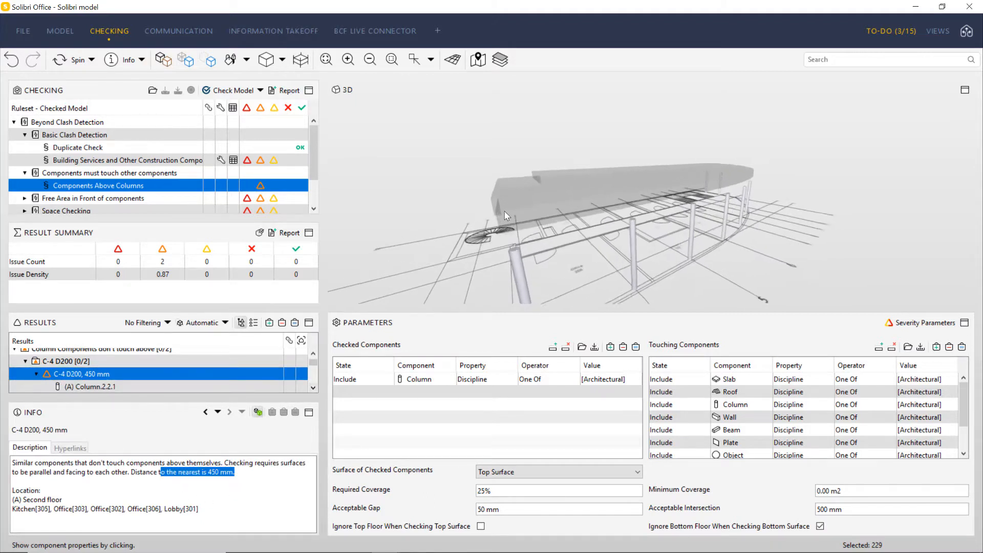
{"action": "scroll", "scroll_direction": "down", "scroll_amount": 3}
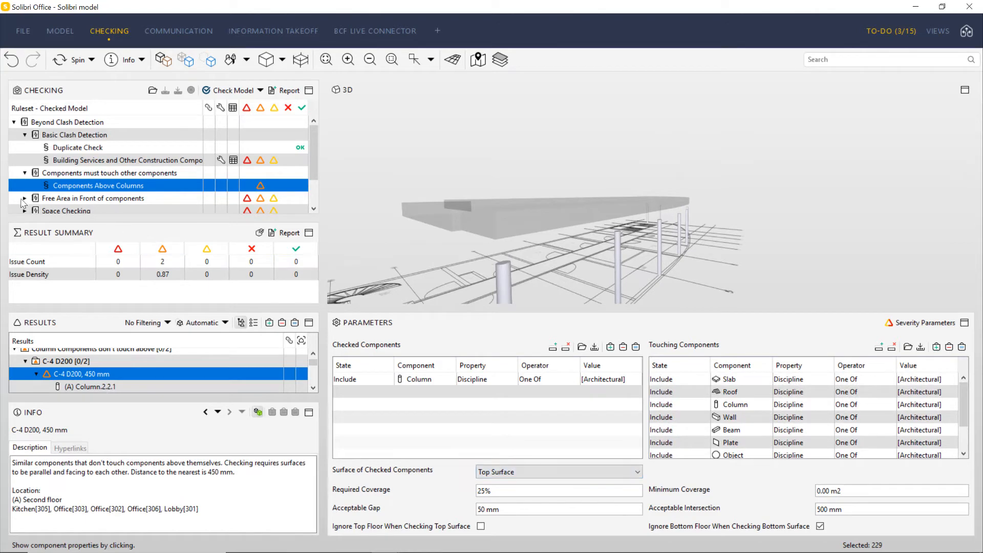
- Expand the free-area clearance rules and orbit around the suspended-ceiling-too-close-to-window issue
{"action": "left_click", "coordinate": [101, 182]}
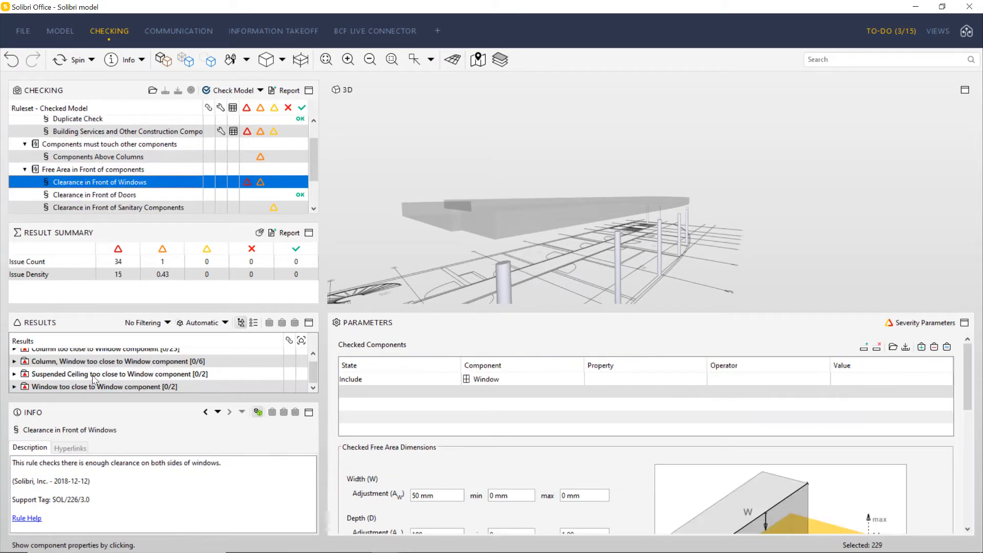
{"action": "left_click", "coordinate": [120, 374]}
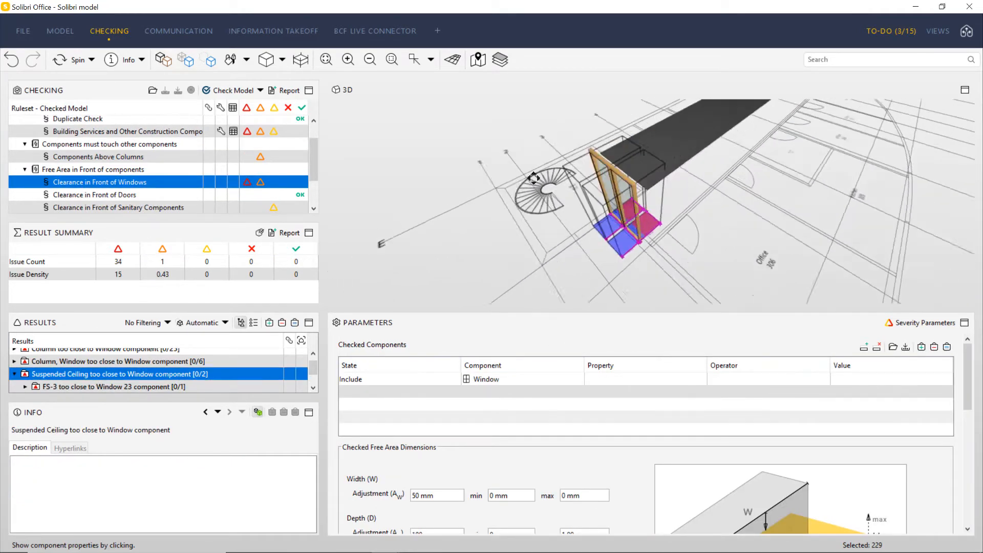
{"action": "left_click_drag", "start_coordinate": [533, 178], "coordinate": [593, 160]}
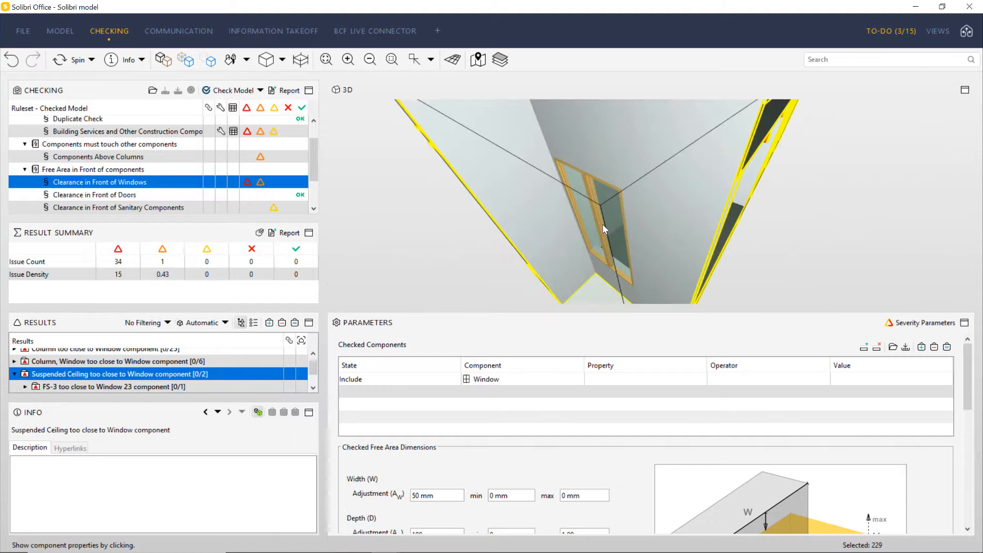
{"action": "left_click_drag", "start_coordinate": [603, 229], "coordinate": [651, 169]}
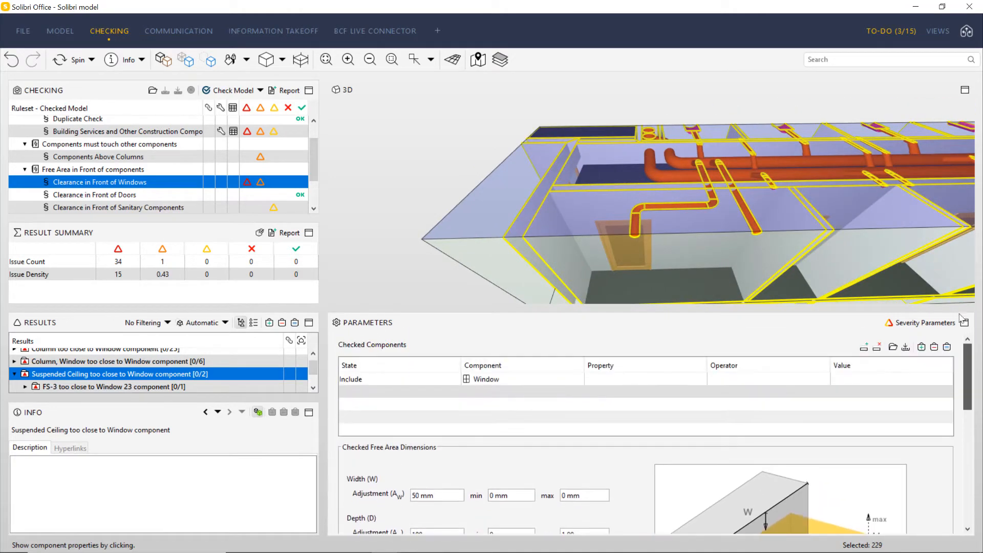
- Browse the door, sanitary and Space Validation clearance rules and expand the distance groups
{"action": "left_click", "coordinate": [94, 160]}
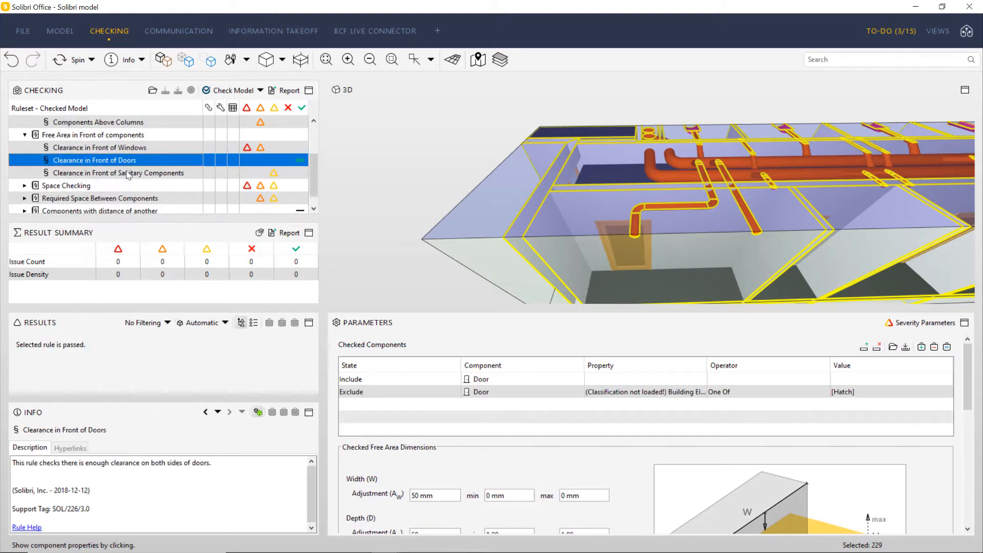
{"action": "left_click", "coordinate": [92, 157]}
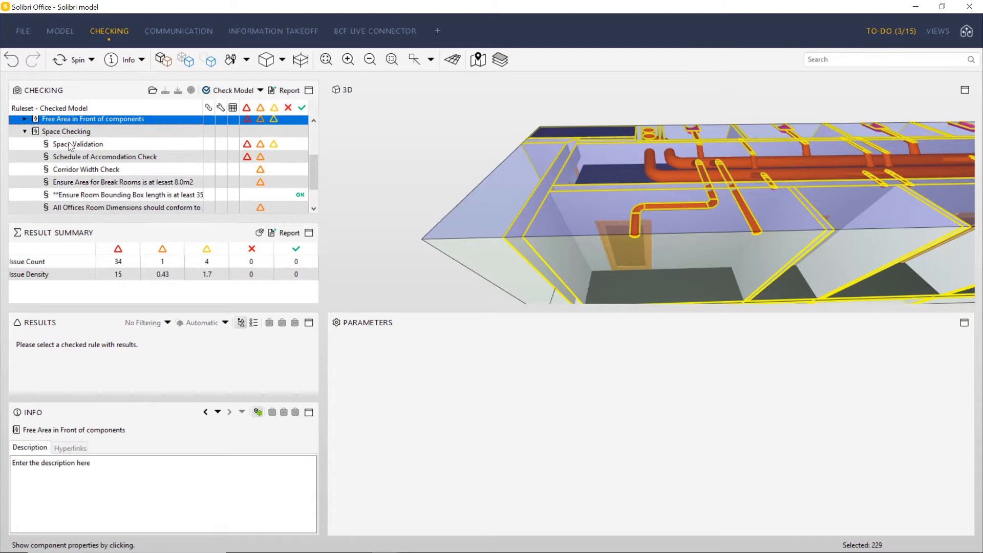
{"action": "left_click", "coordinate": [78, 143]}
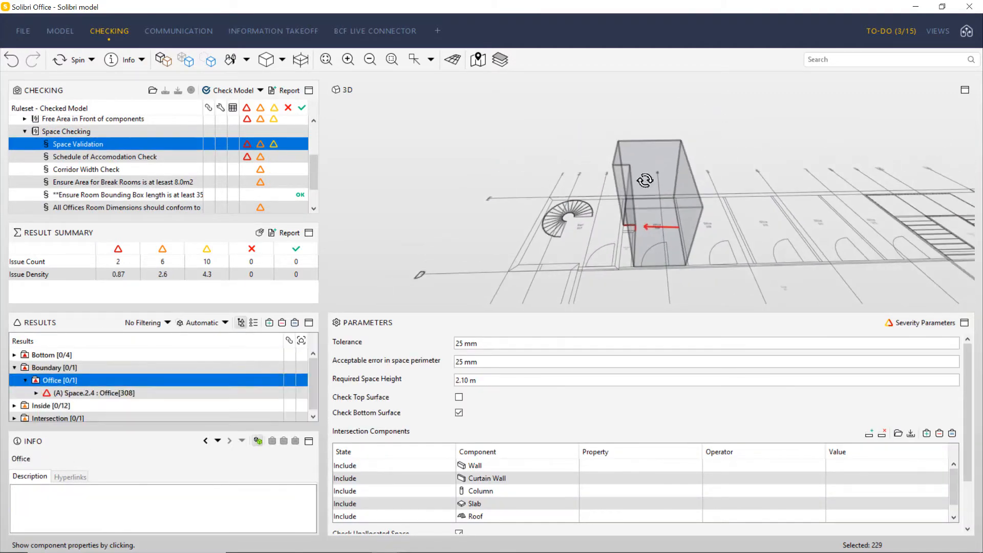
{"action": "left_click_drag", "start_coordinate": [646, 181], "coordinate": [662, 191]}
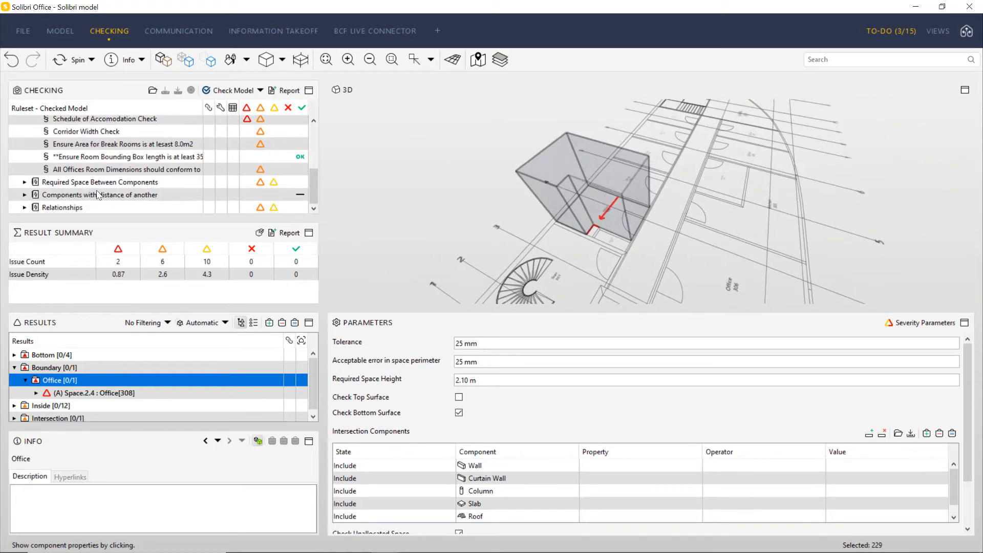
{"action": "left_click", "coordinate": [24, 195]}
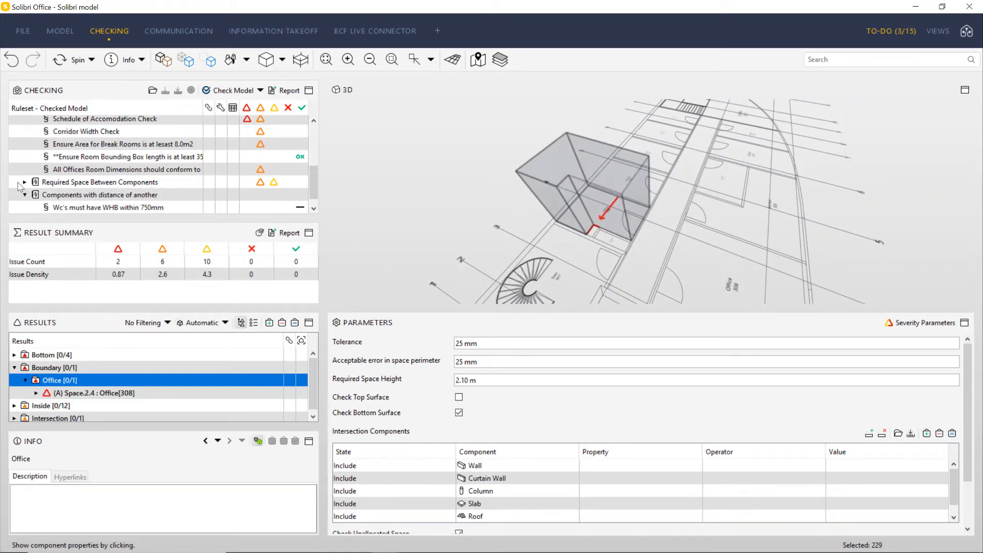
{"action": "left_click", "coordinate": [110, 195]}
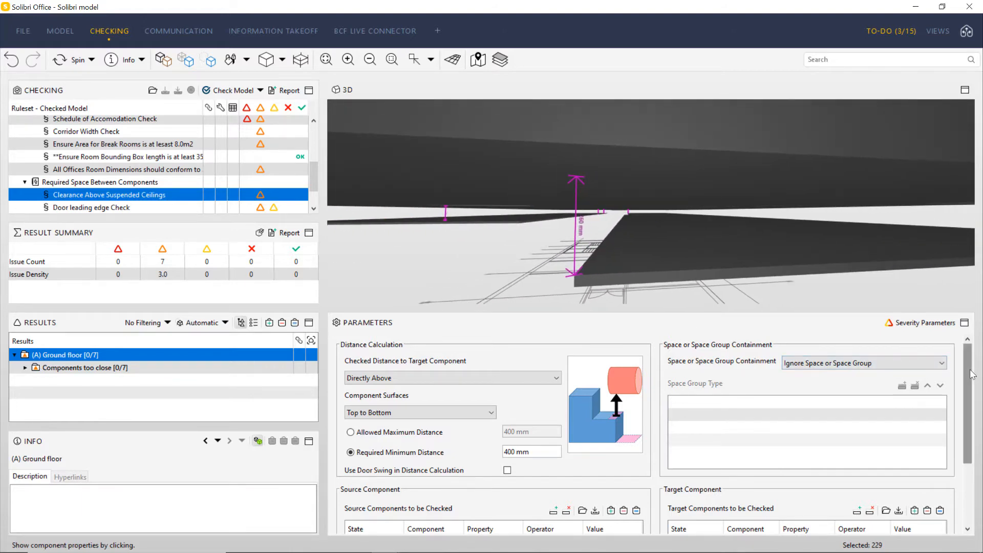
{"action": "scroll", "scroll_direction": "down", "scroll_amount": 3}
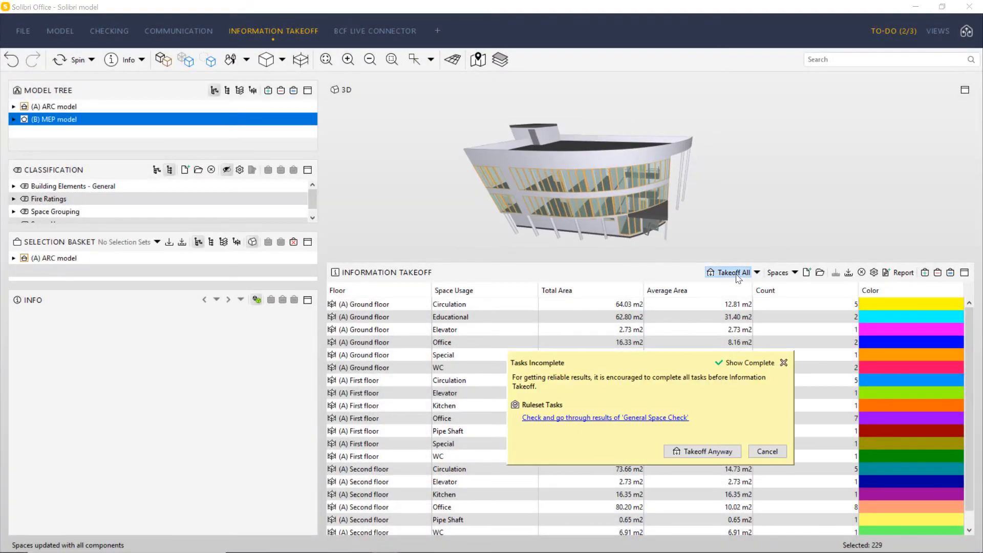
- Take off anyway, switch definitions to Air terminals, and add a Location-based Floor column
{"action": "left_click", "coordinate": [703, 452]}
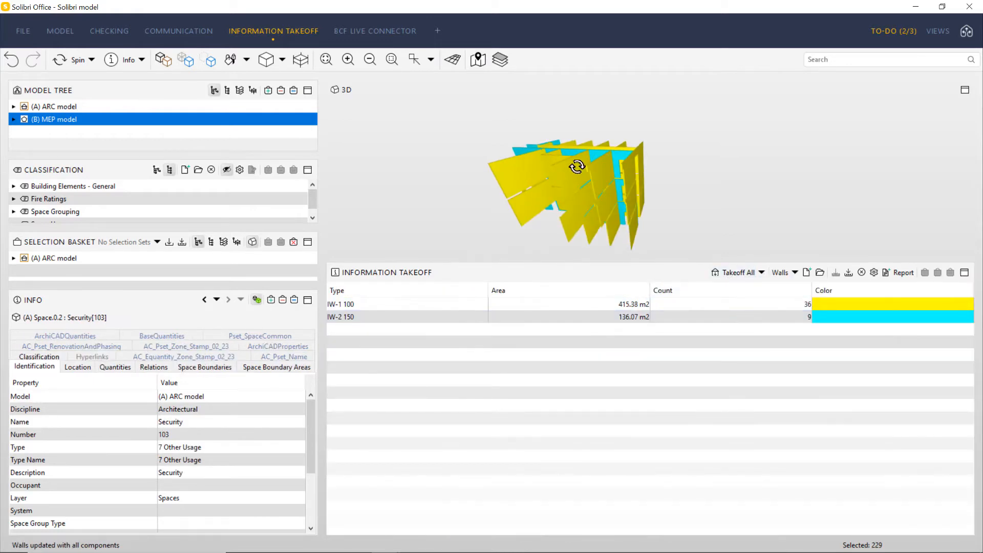
{"action": "left_click", "coordinate": [782, 272]}
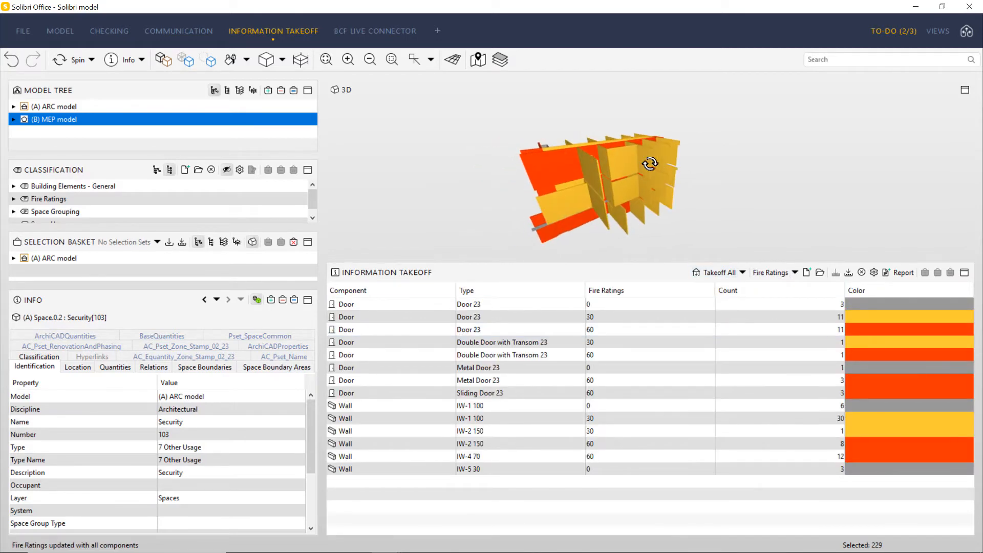
{"action": "left_click", "coordinate": [795, 272]}
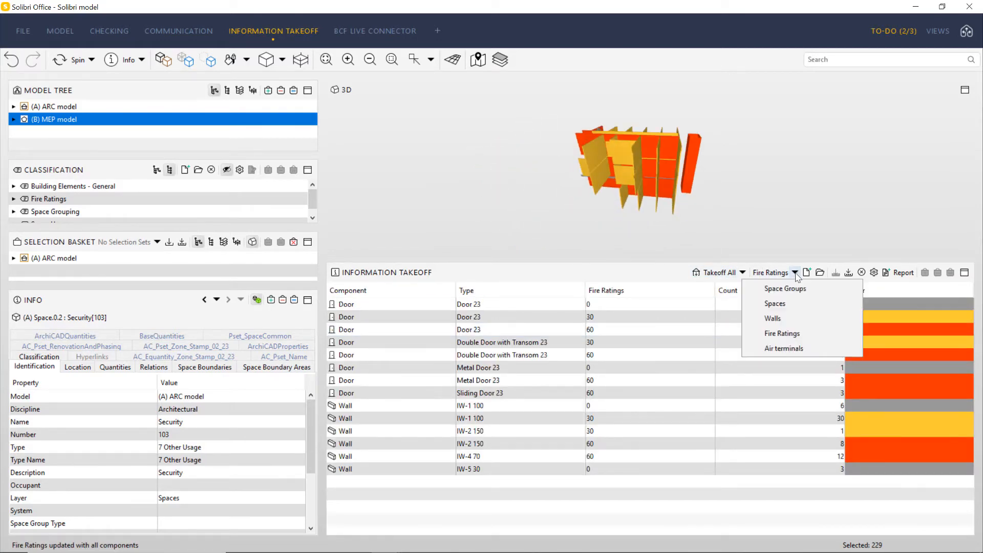
{"action": "left_click", "coordinate": [783, 348]}
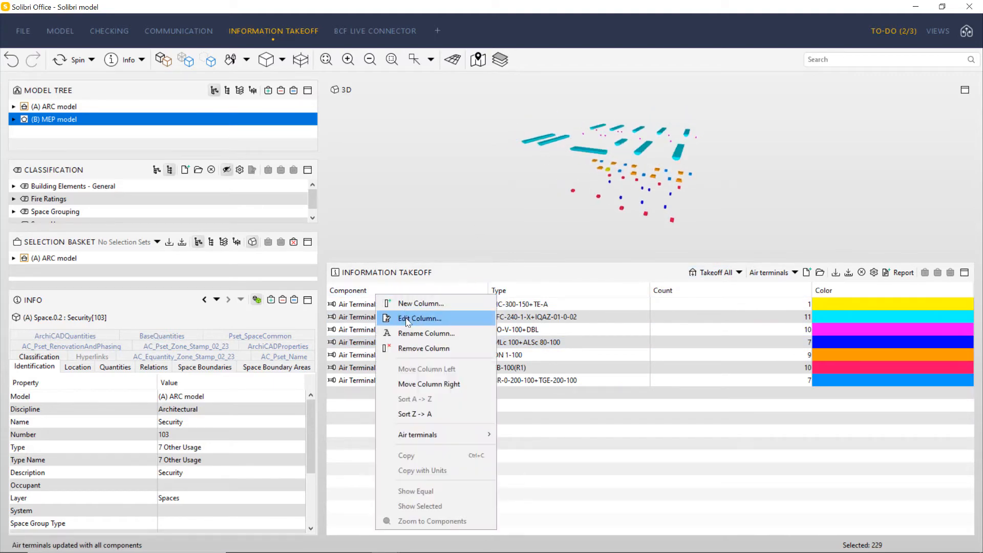
{"action": "left_click", "coordinate": [420, 304]}
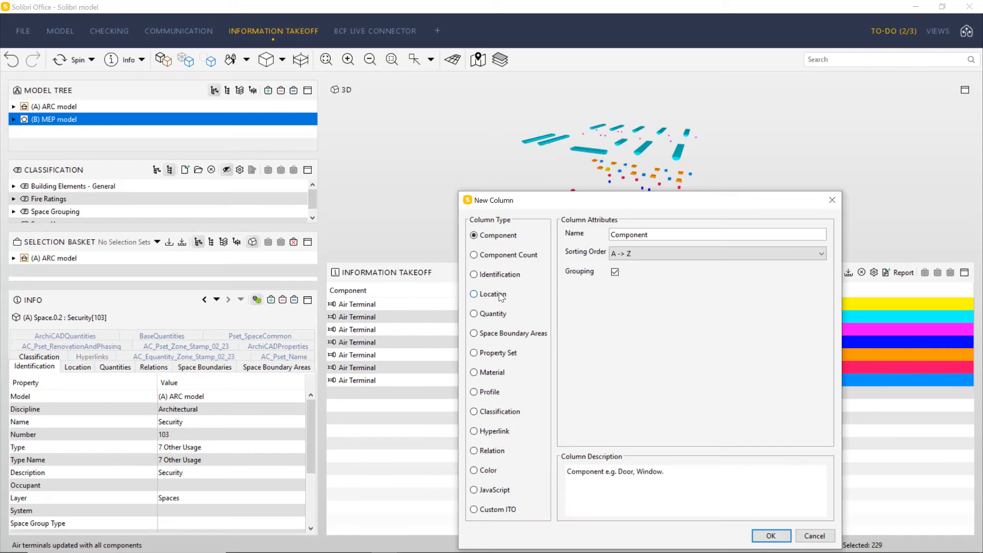
{"action": "left_click", "coordinate": [771, 536]}
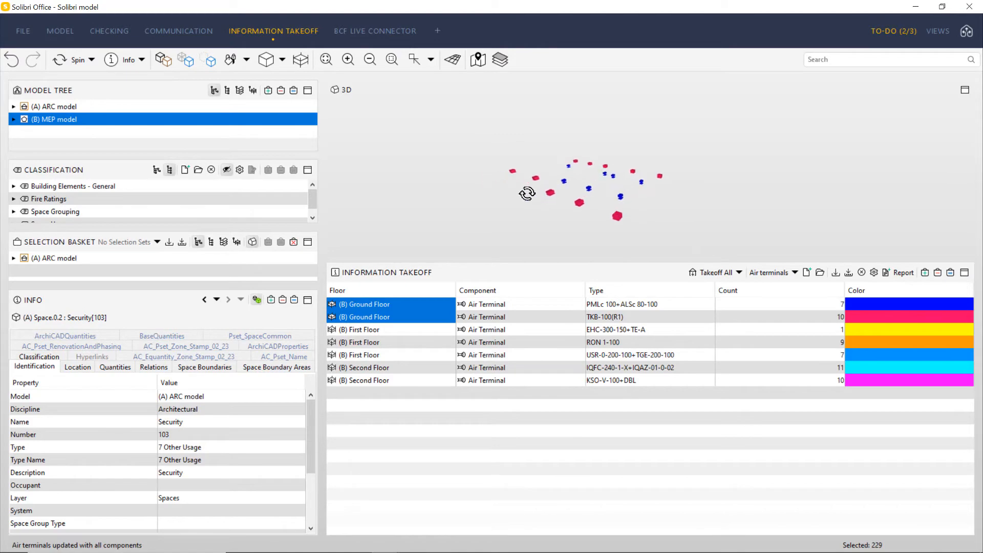
- Save the air terminals takeoff as a Plain Excel Report
{"action": "left_click", "coordinate": [902, 272]}
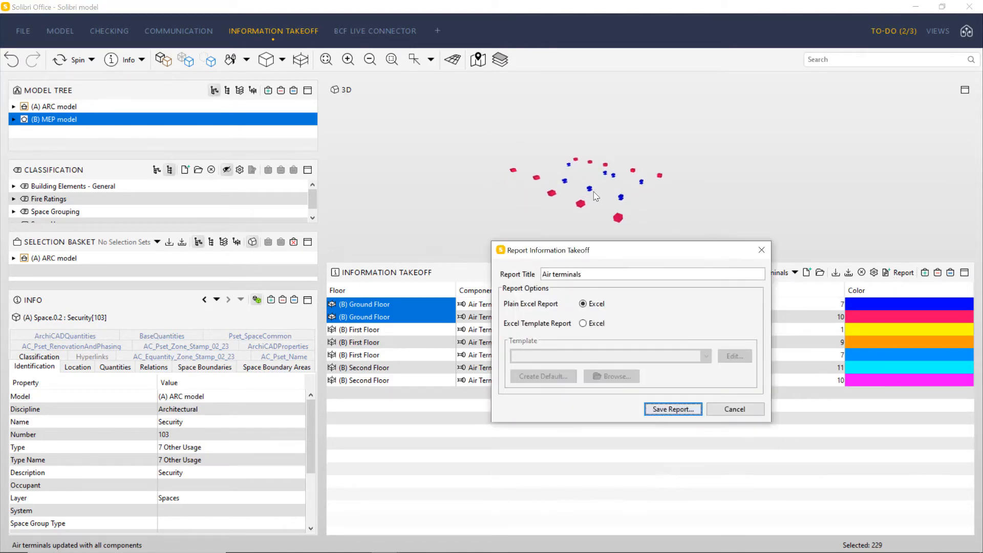
{"action": "left_click", "coordinate": [672, 409]}
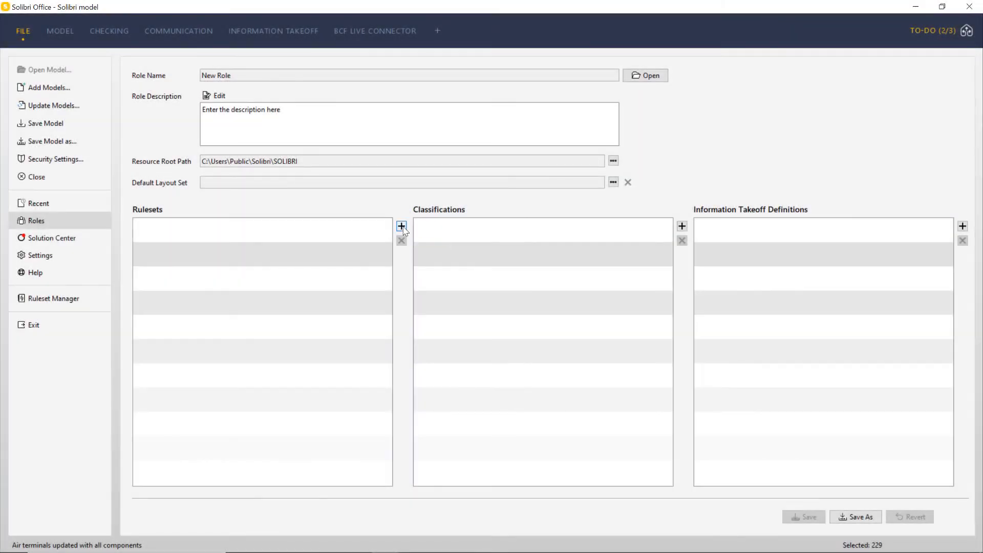
- Add a ruleset, a classification file and a takeoff definition to the new role
{"action": "left_click", "coordinate": [400, 226]}
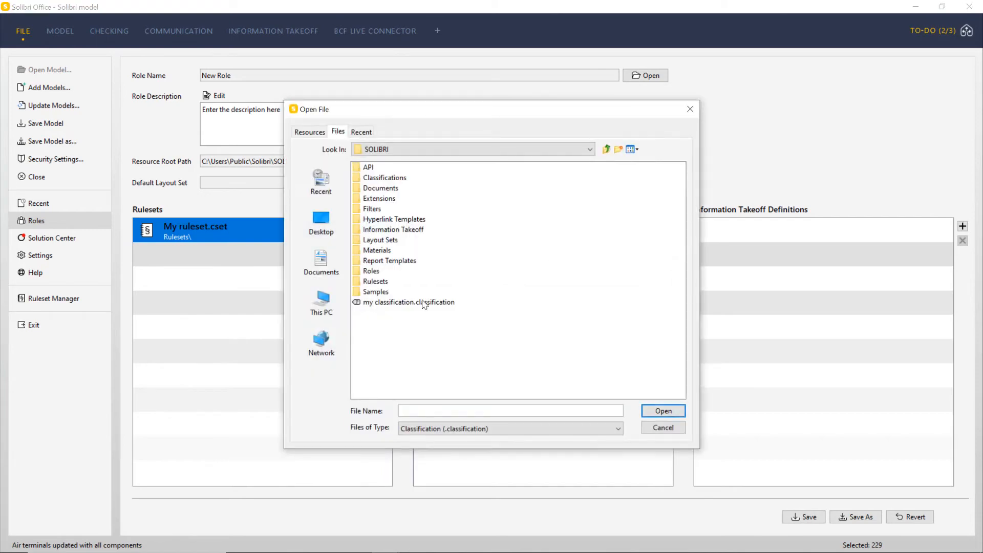
{"action": "left_click", "coordinate": [663, 410]}
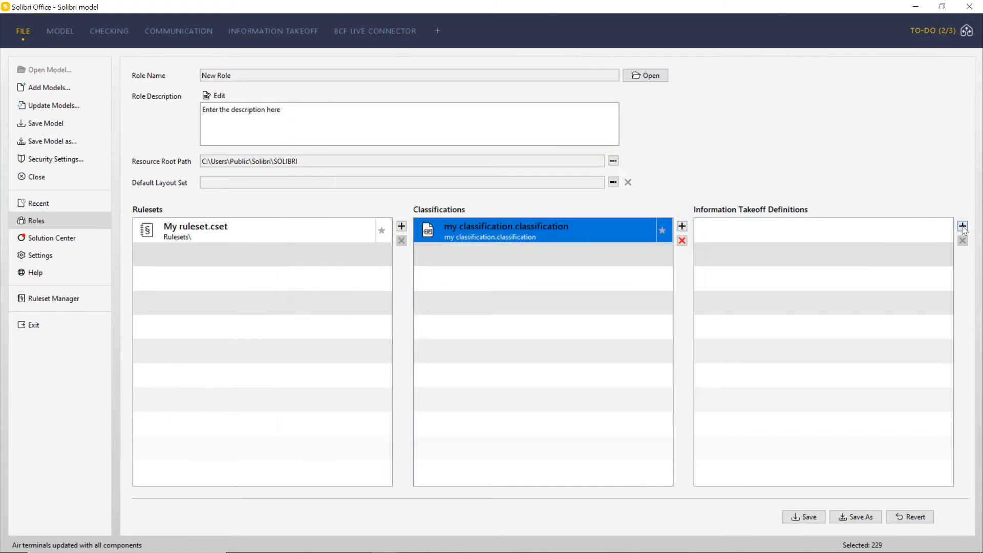
{"action": "left_click", "coordinate": [963, 226]}
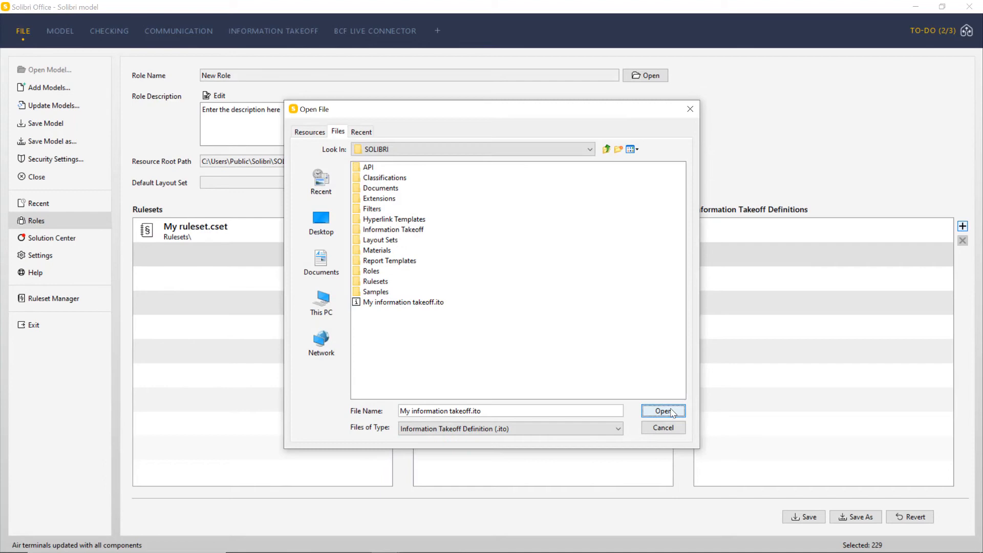
{"action": "left_click", "coordinate": [663, 410]}
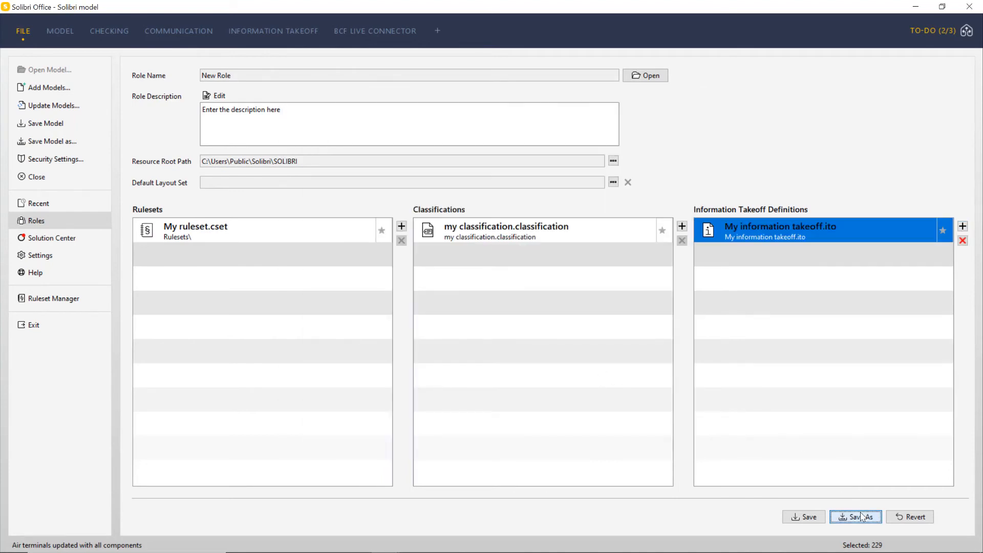
- Save the role as My Role and browse the Solution Center extensions
{"action": "left_click", "coordinate": [855, 516]}
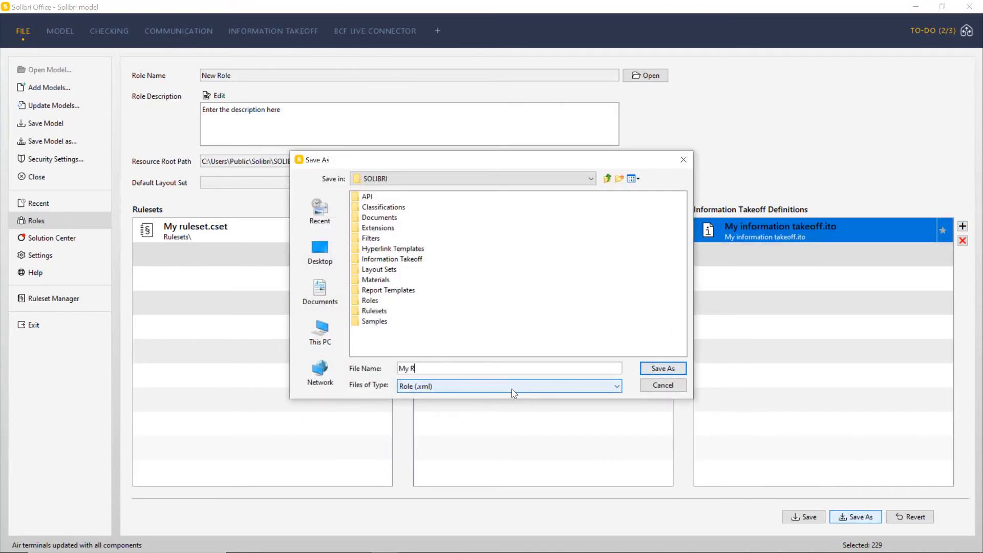
{"action": "left_click", "coordinate": [662, 368]}
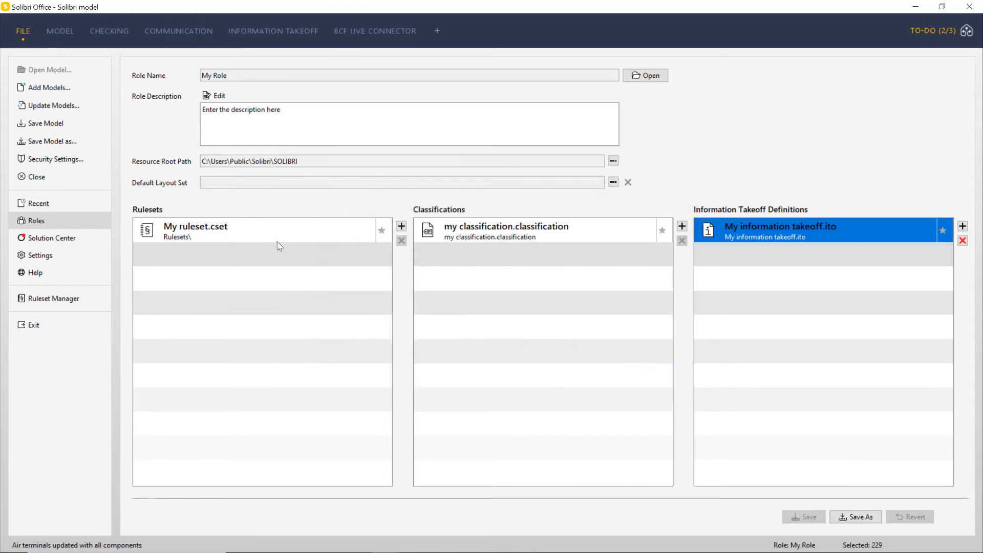
{"action": "mouse_move", "coordinate": [152, 161]}
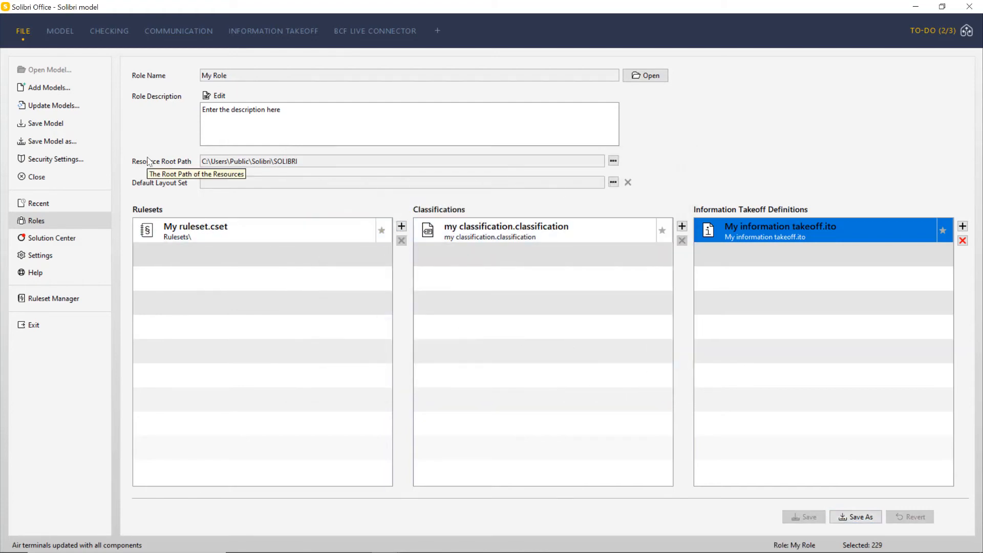
{"action": "left_click", "coordinate": [51, 238]}
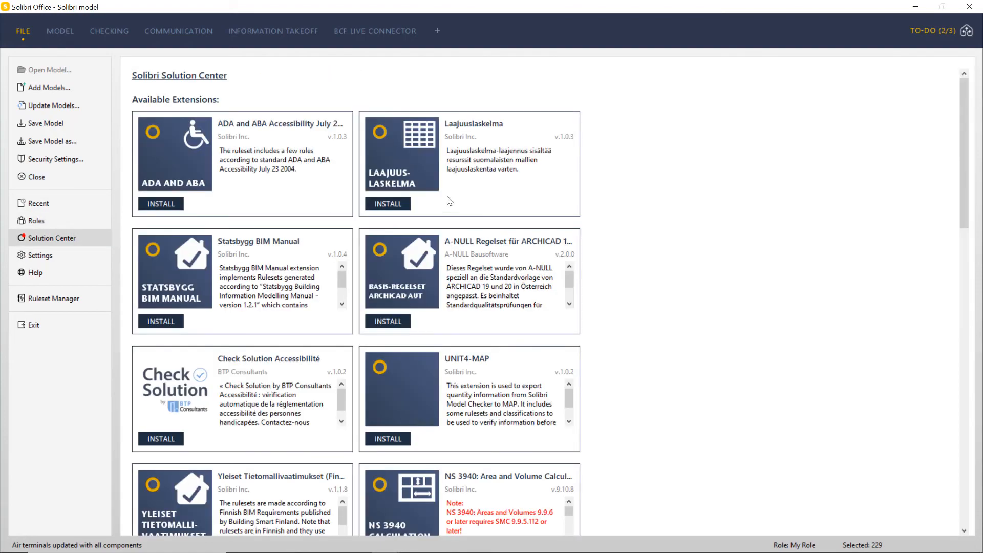
- Switch to the Communication tab's issue presentations
{"action": "left_click", "coordinate": [178, 30]}
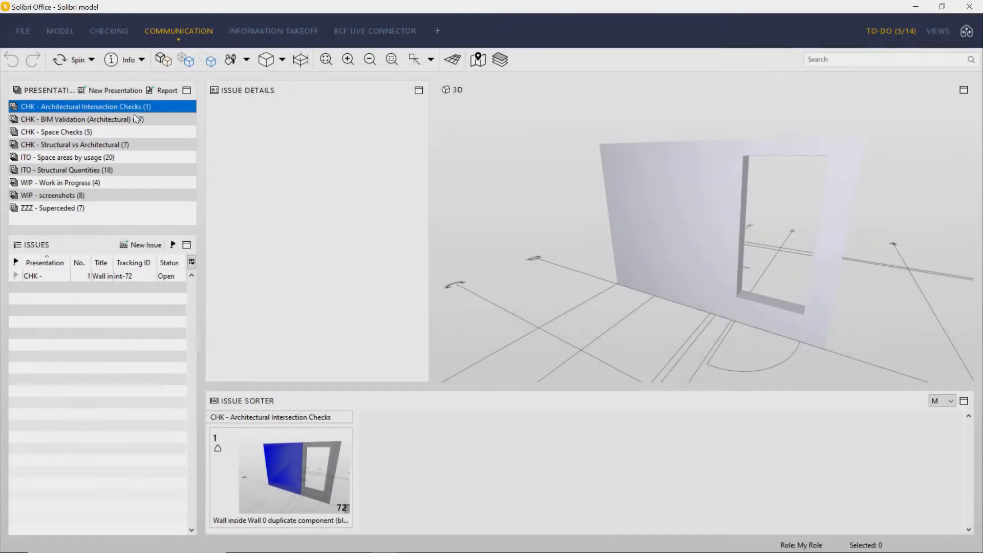
- Save the CHK - BIM Validation (Architectural) issues as a BCF Report v2.1
{"action": "left_click", "coordinate": [82, 119]}
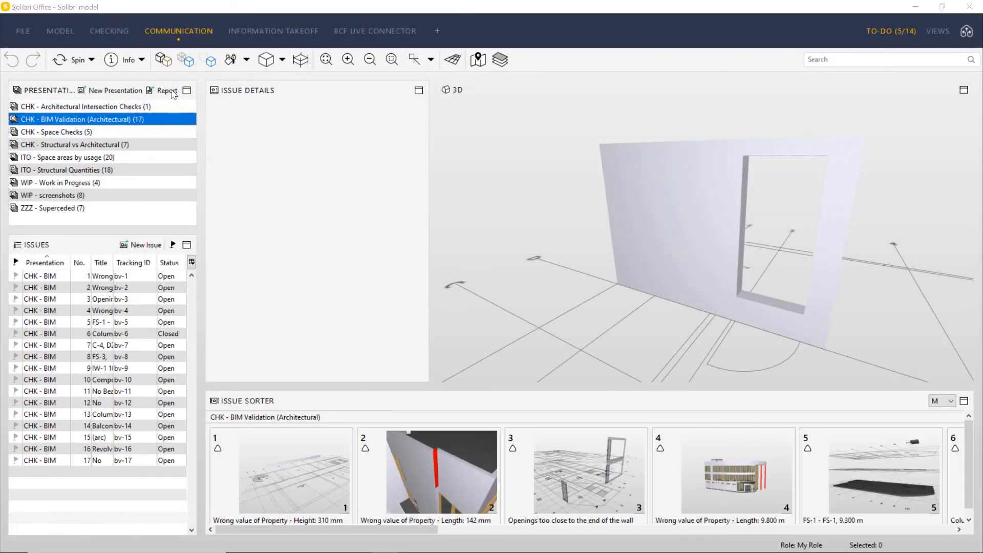
{"action": "left_click", "coordinate": [165, 91]}
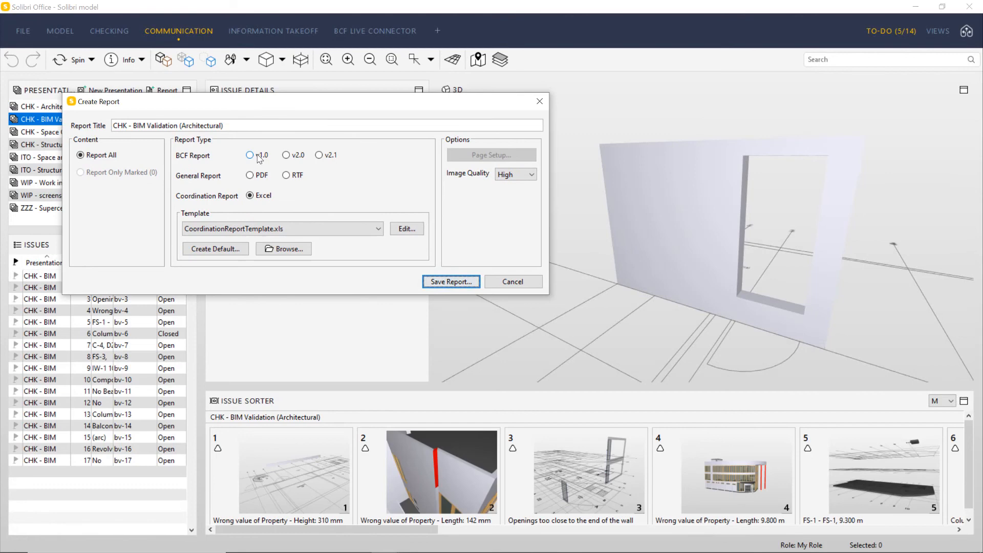
{"action": "left_click", "coordinate": [319, 155]}
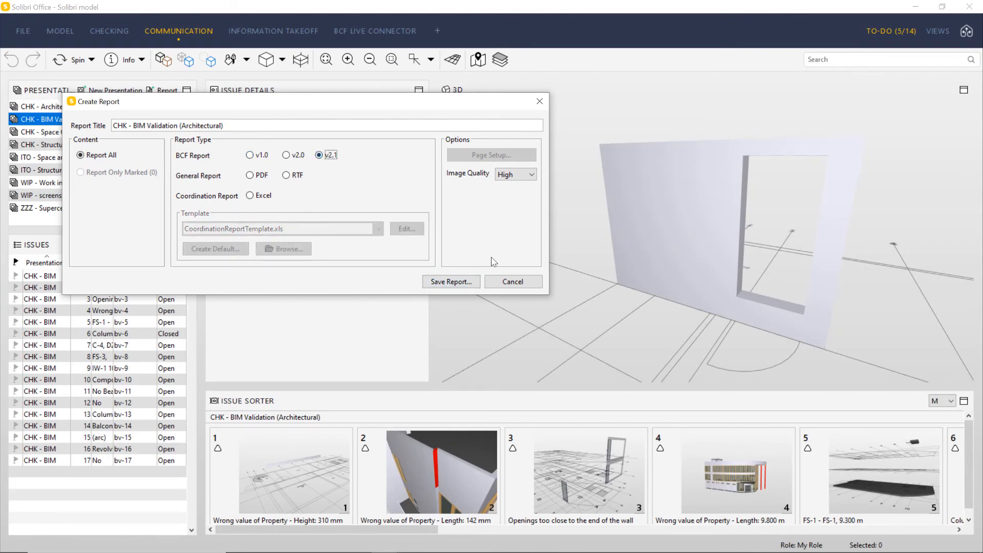
{"action": "left_click", "coordinate": [512, 281]}
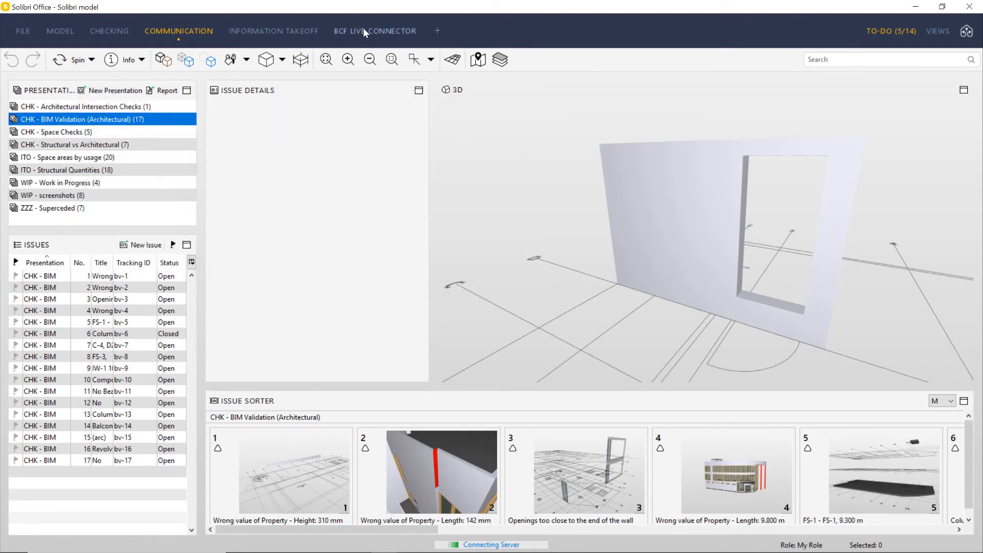
- Open the BCF Live Connector and start the comment 'This is f' on the first live issue
{"action": "left_click", "coordinate": [375, 31]}
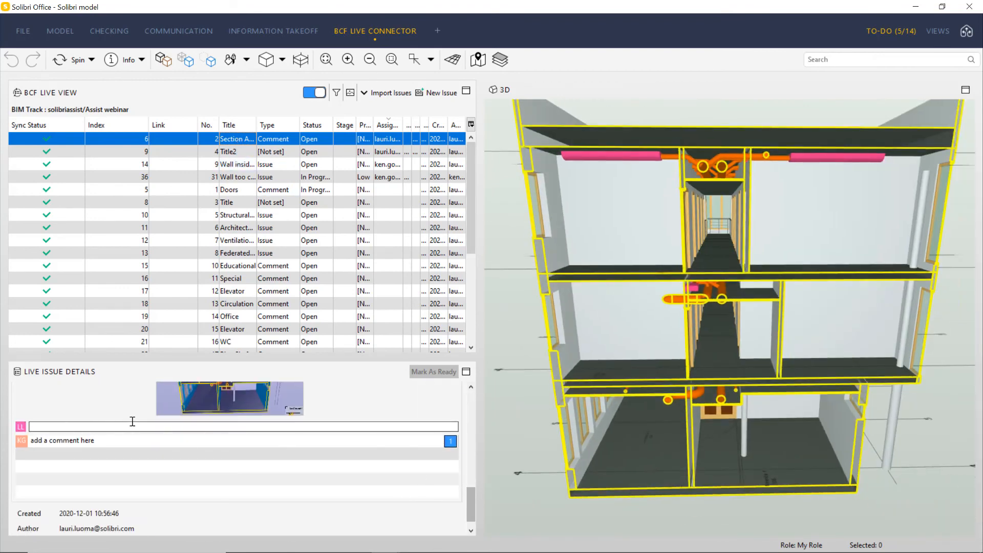
{"action": "type", "text": "This is fi"}
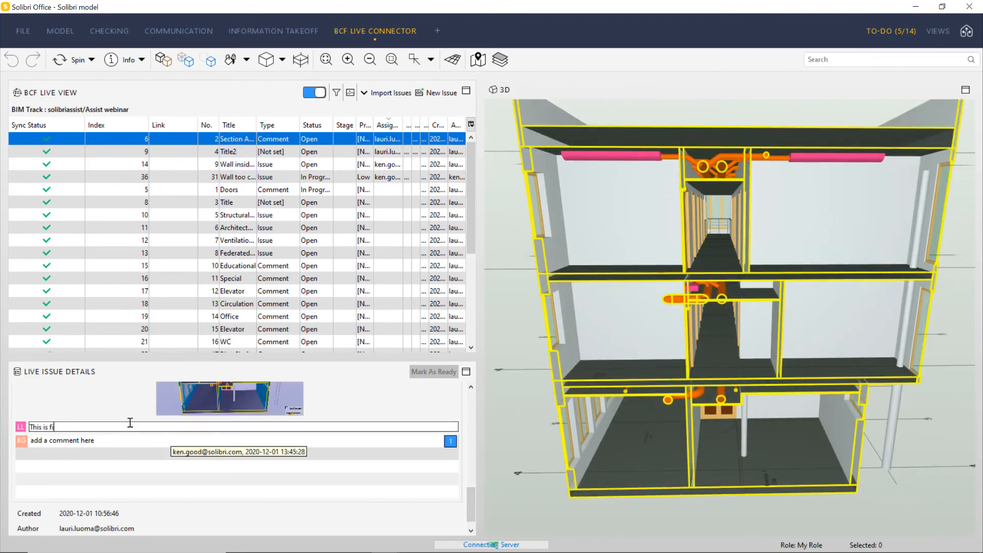